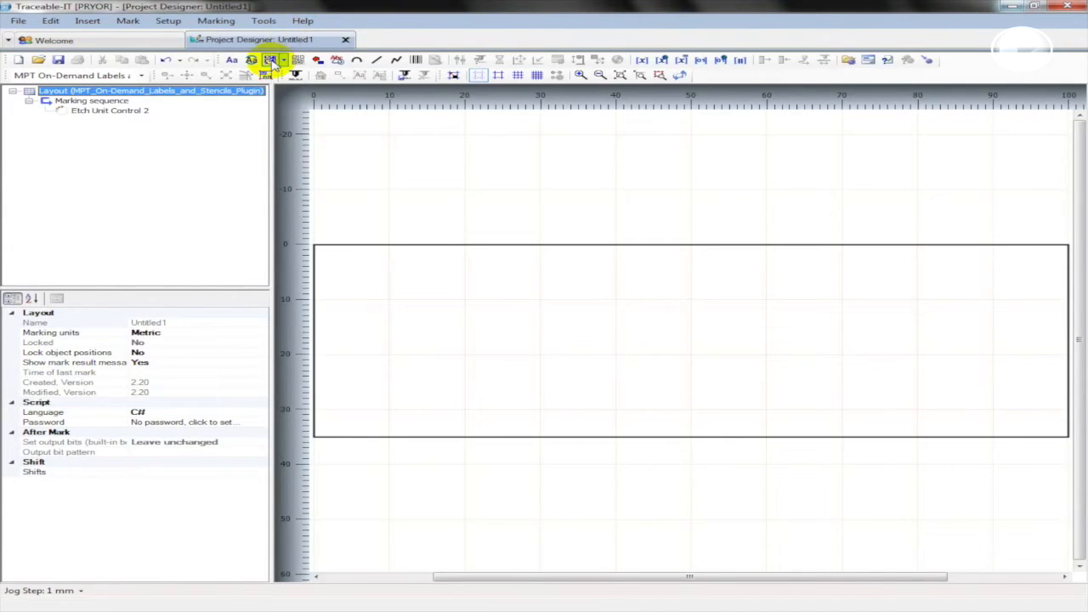
Insert a DataMatrix mark and set its text to 'PRYOR MARKING TECHNOLOGY'
click(270, 59)
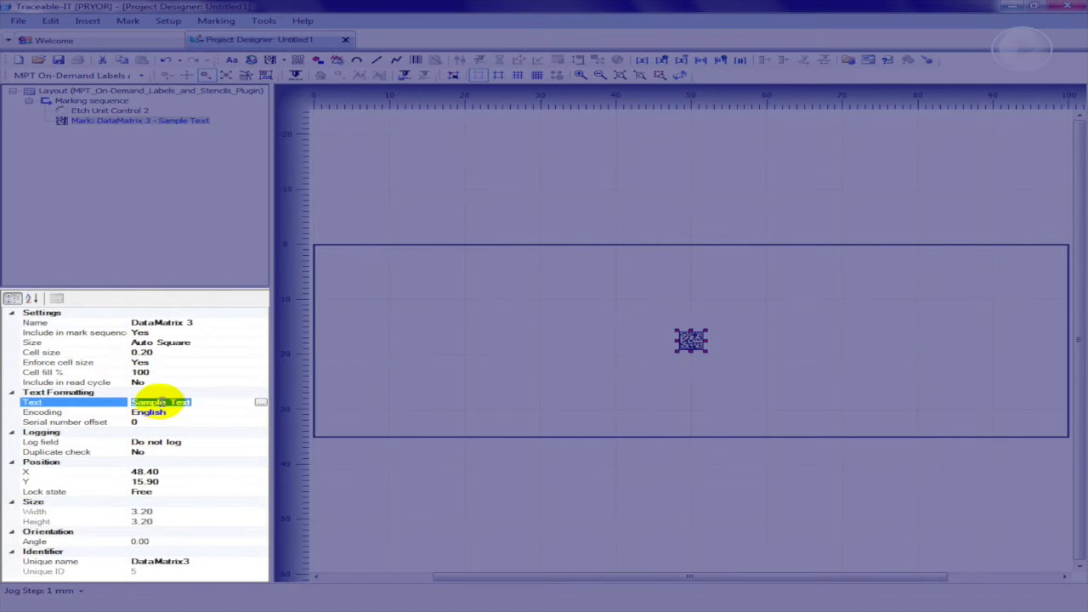
text(PRYOR)
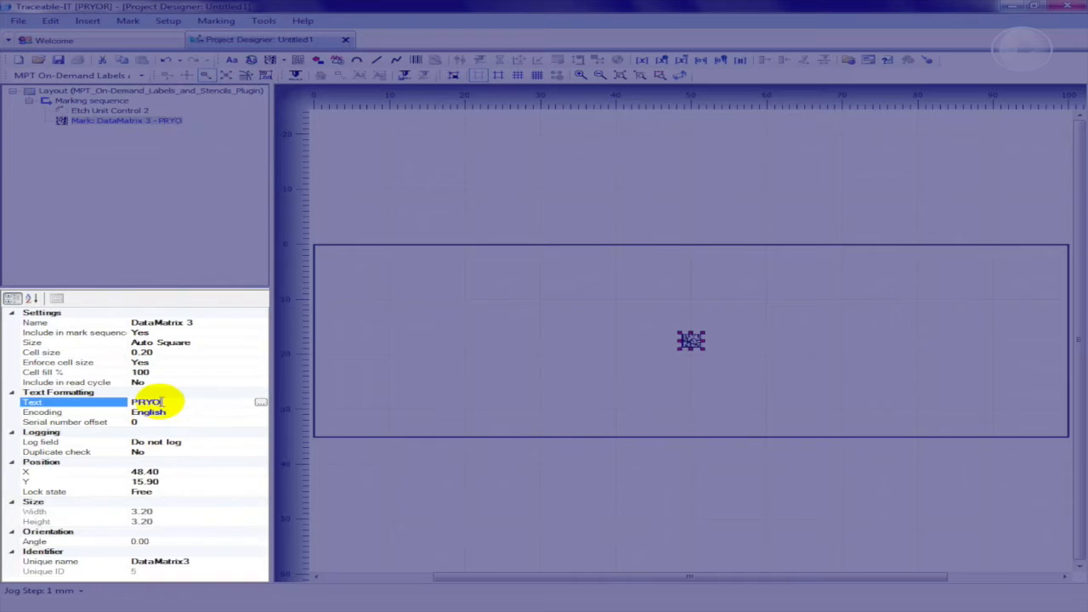
text(MARKING TECHNOLOG)
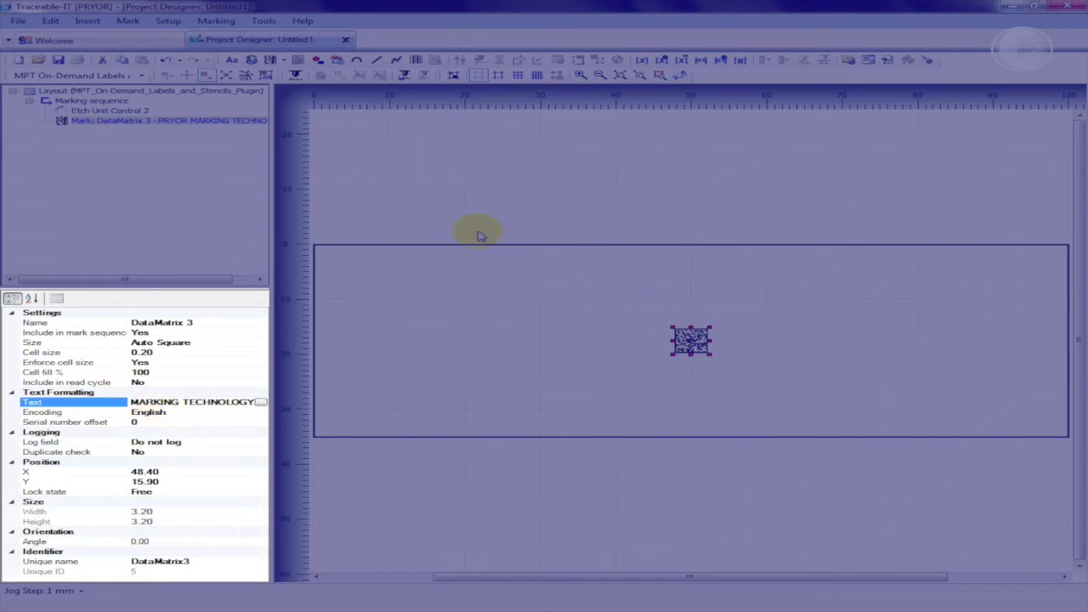
mouse_move(201, 360)
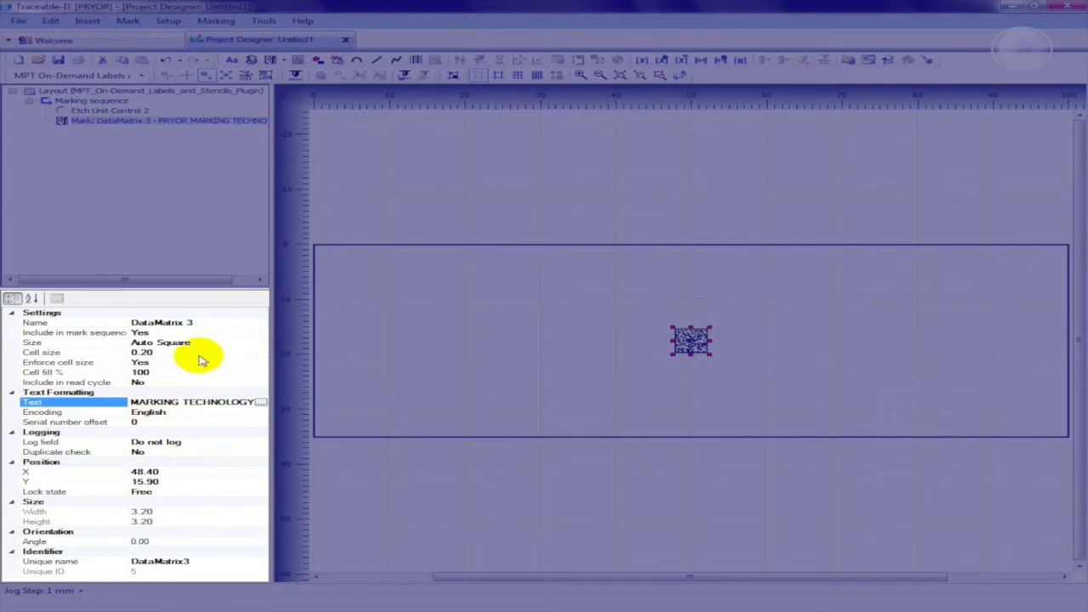
Change the DataMatrix cell size from 0.20 to 0.45 in the properties grid
click(142, 352)
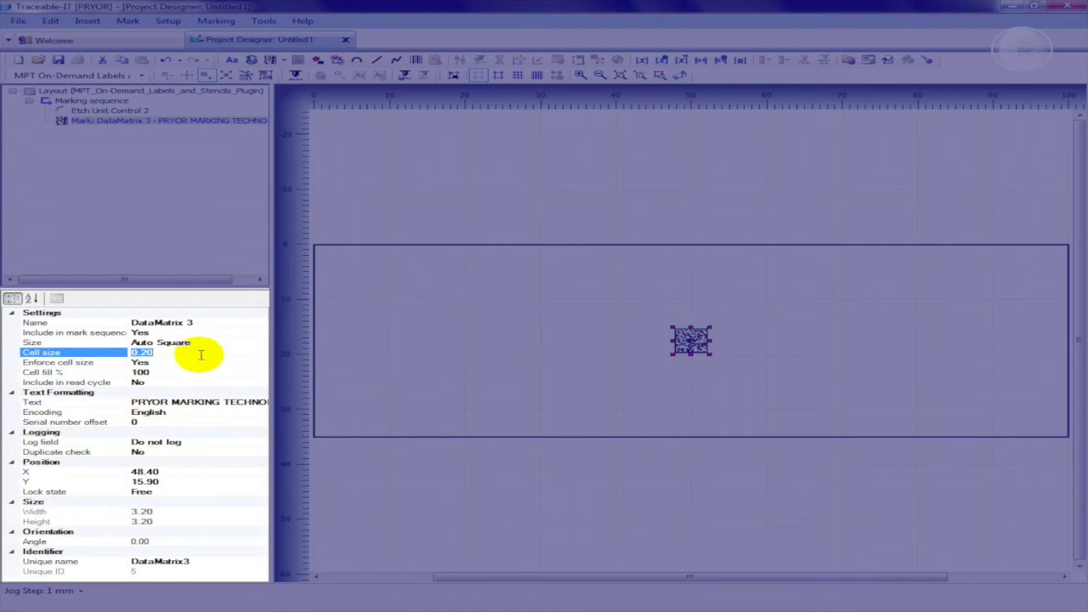
text(0.45)
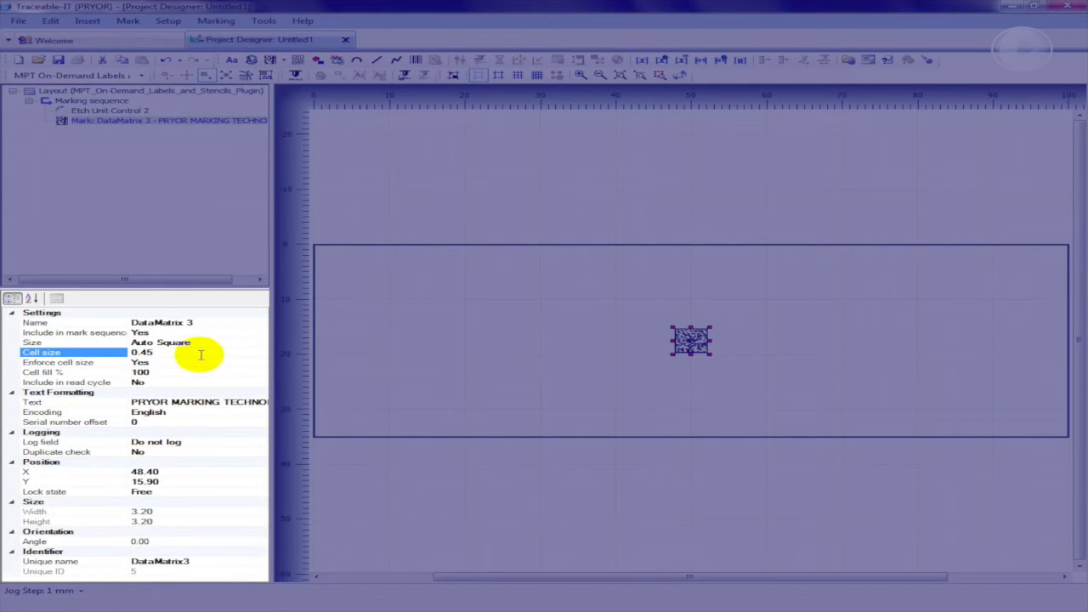